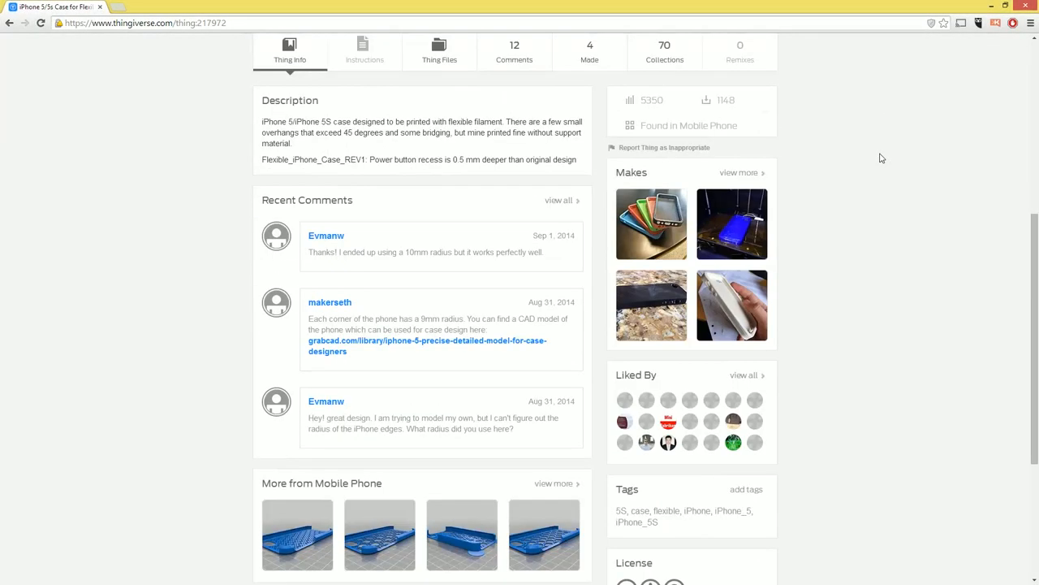
- Download the REV1 and original Flexible_iPhone_Case.stl files from the Thing Files list
scroll("up", 3)
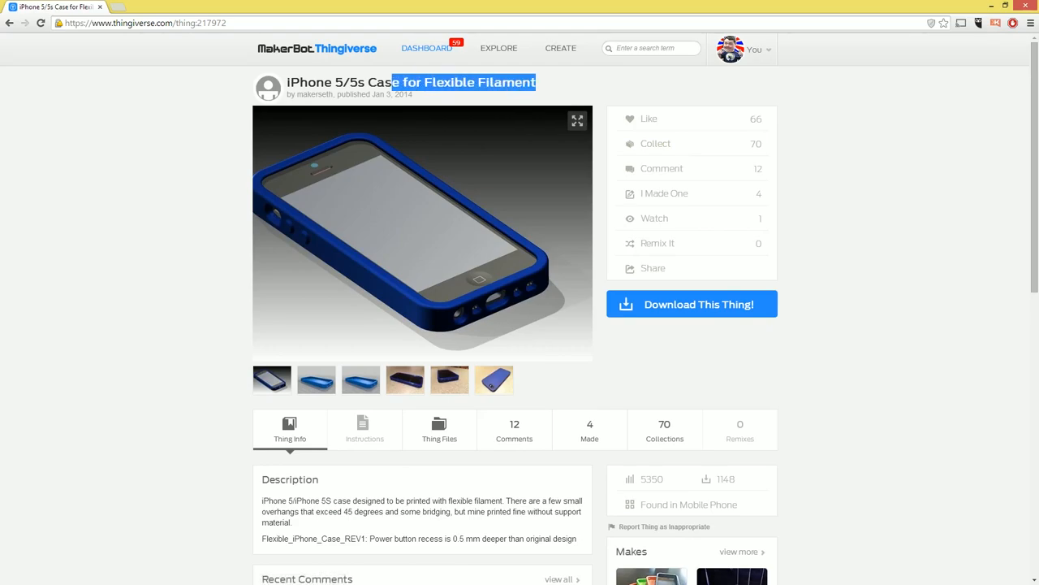
double_click(449, 82)
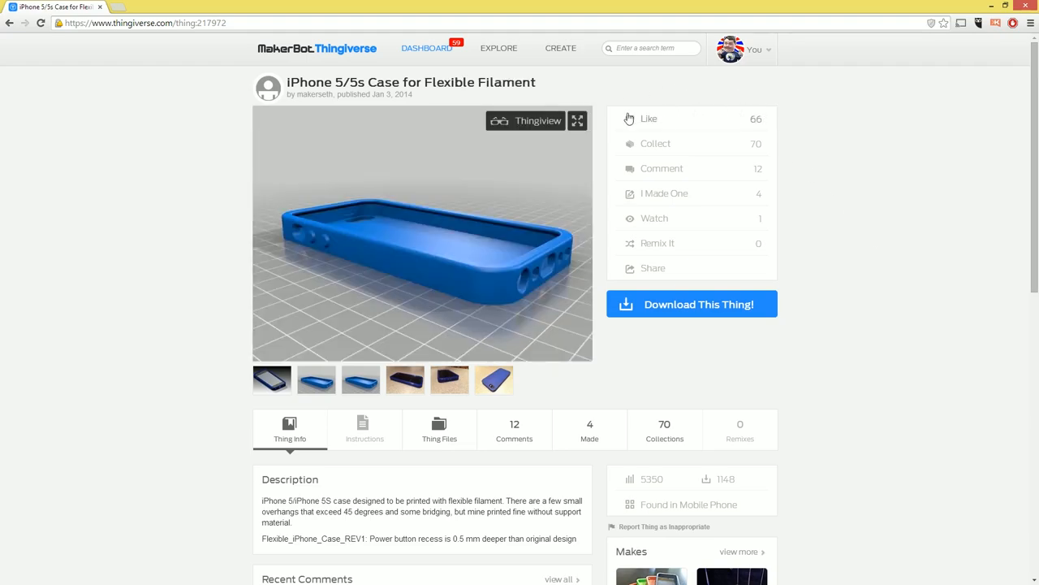
left_click(439, 430)
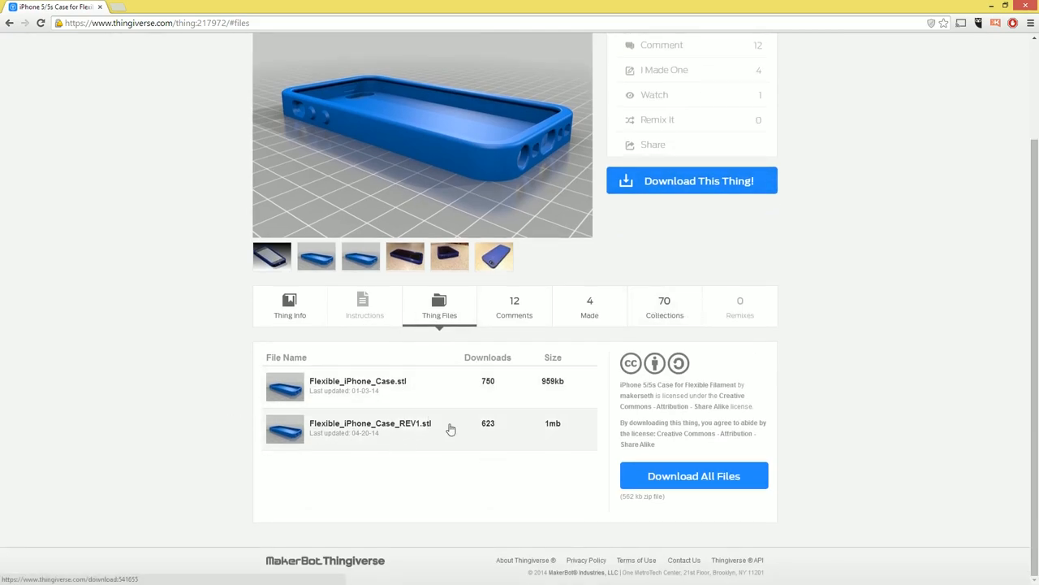
left_click(357, 381)
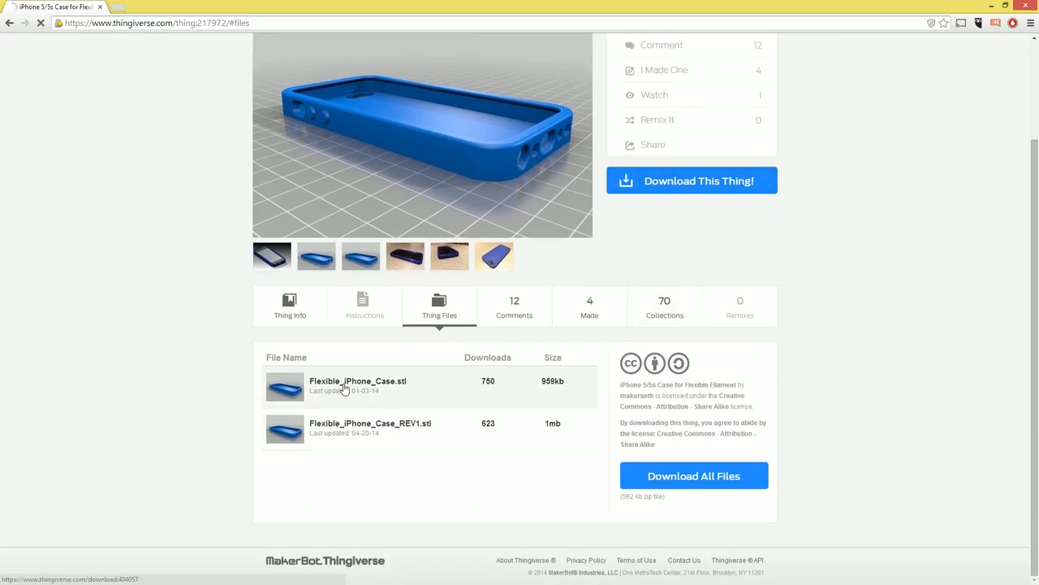
left_click(357, 381)
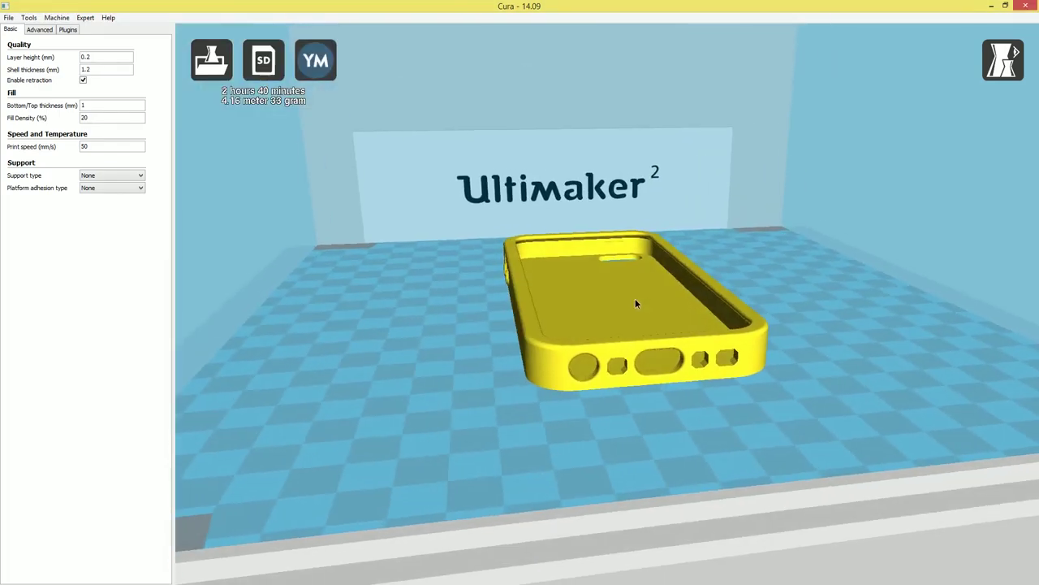
- Orbit the view to look down on the loaded iPhone case
left_click_drag(635, 304, 771, 301)
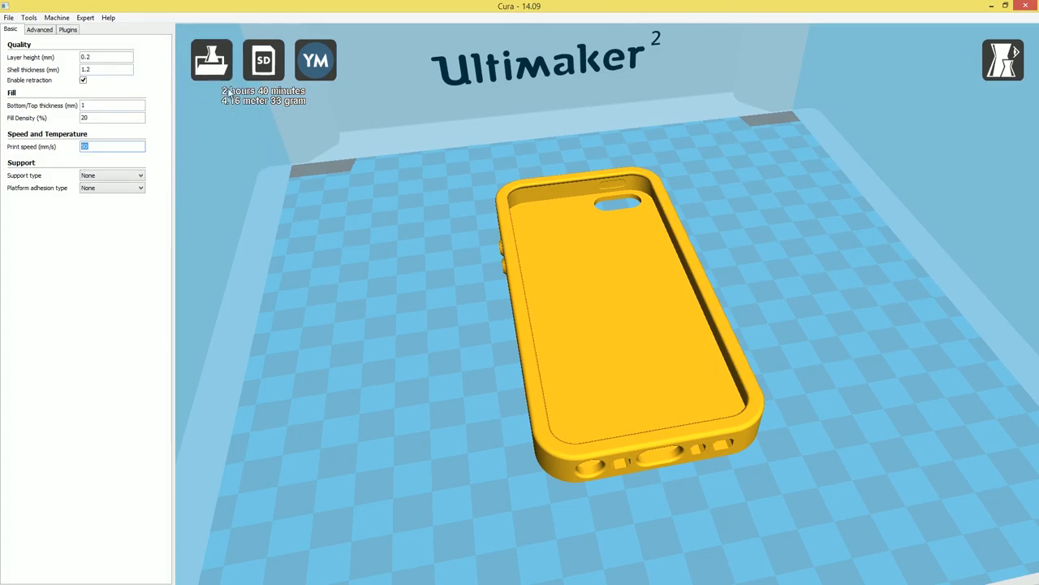
mouse_move(330, 107)
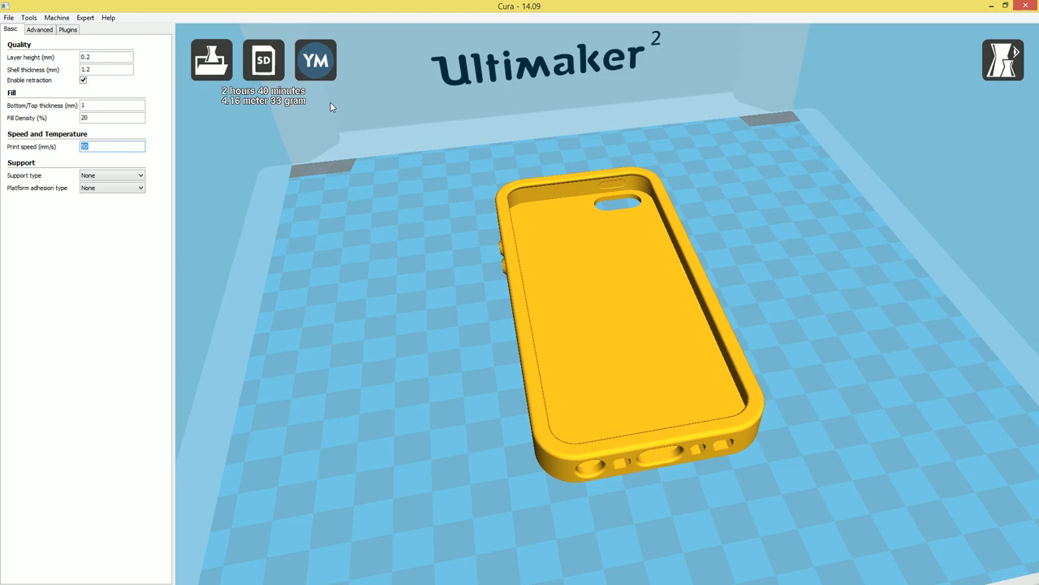
mouse_move(2, 152)
type("15")
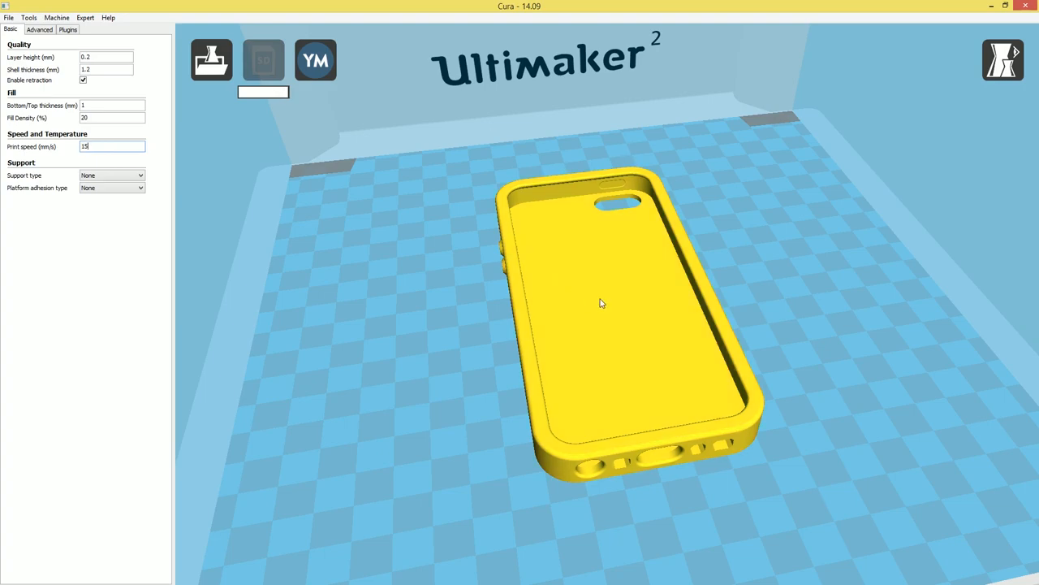
- Apply a 15 mm/s print speed and orbit around the case
left_click(263, 60)
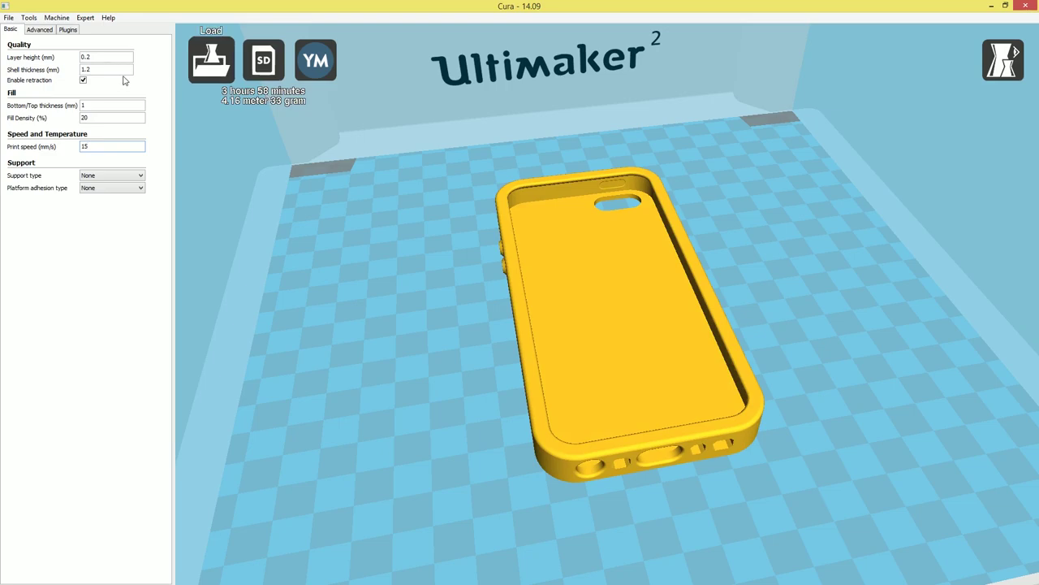
mouse_move(107, 57)
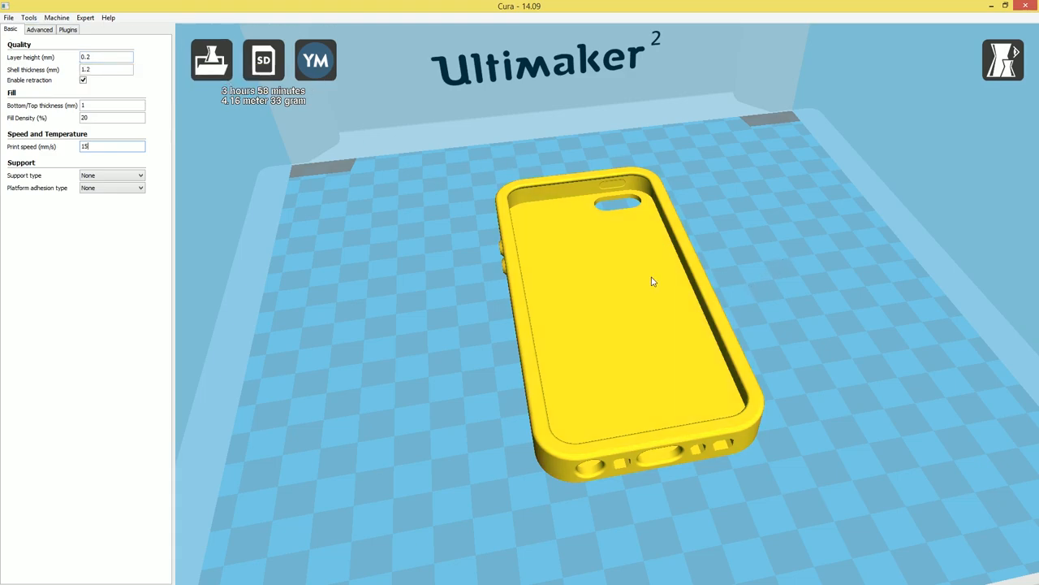
left_click_drag(649, 282, 739, 268)
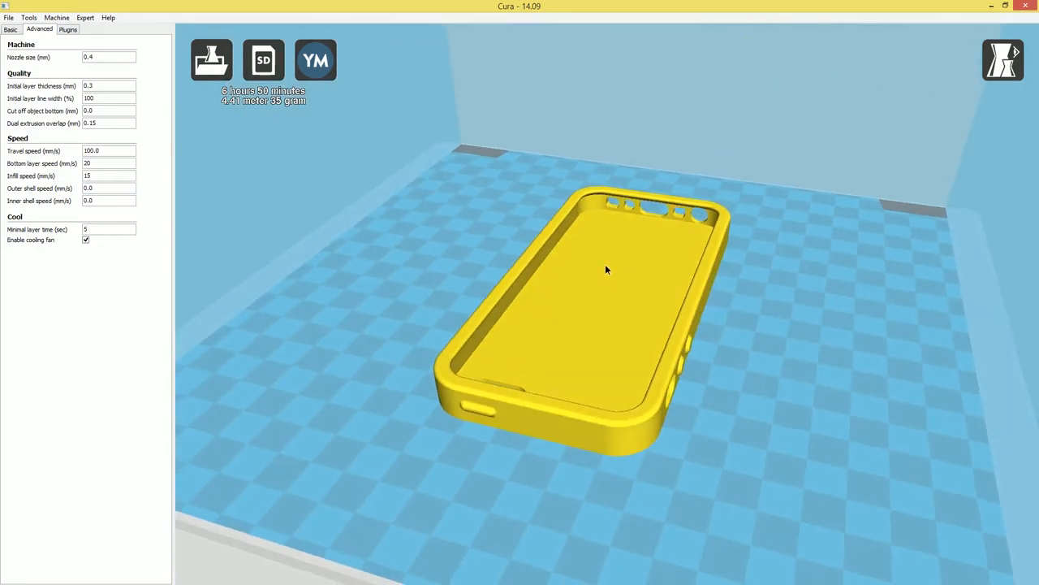
- Orbit around the case to inspect its end holes, side openings and long side
left_click_drag(605, 269, 513, 252)
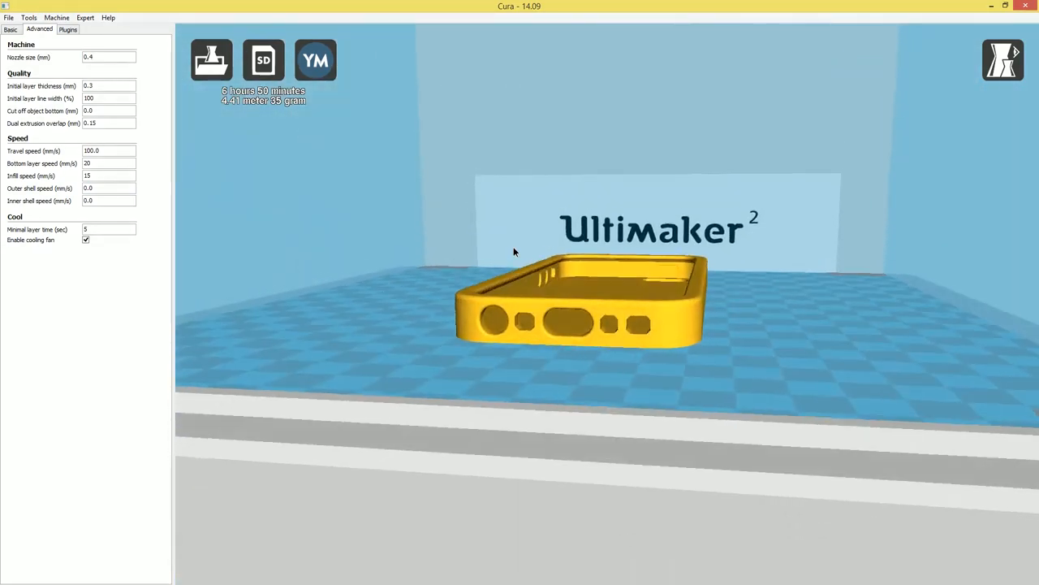
left_click_drag(513, 252, 644, 272)
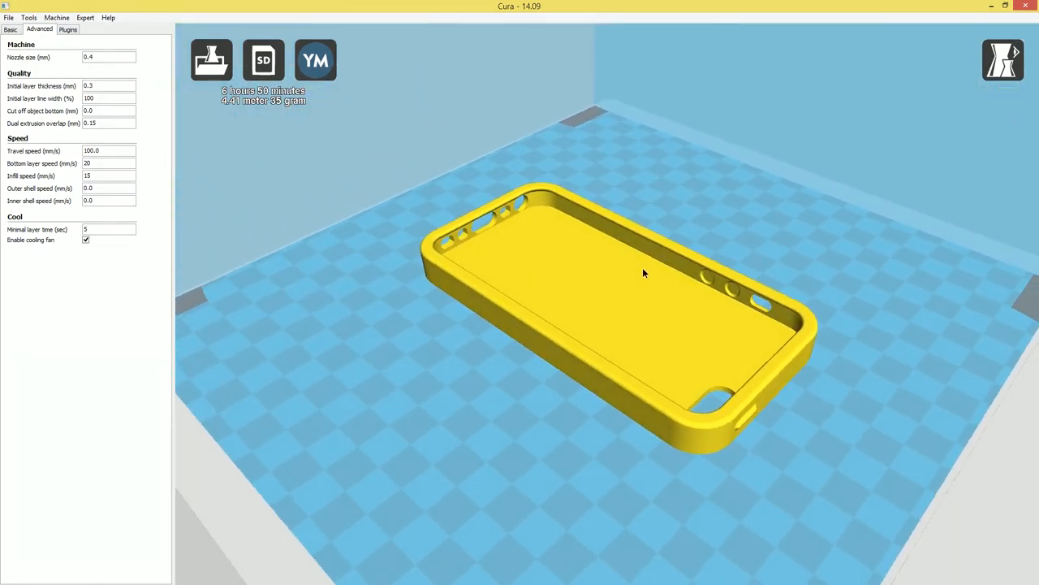
left_click_drag(641, 272, 743, 256)
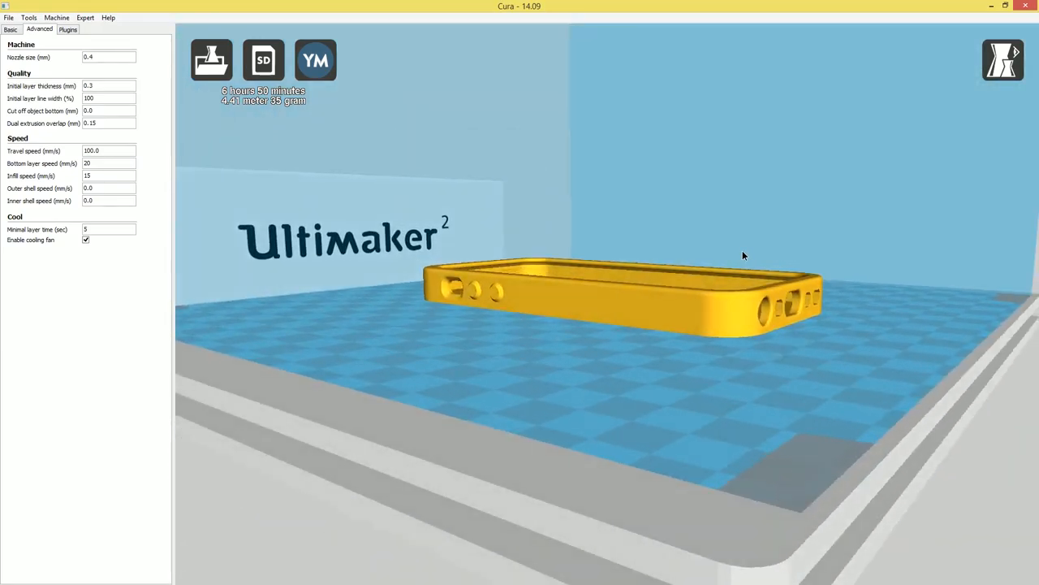
left_click_drag(743, 255, 670, 278)
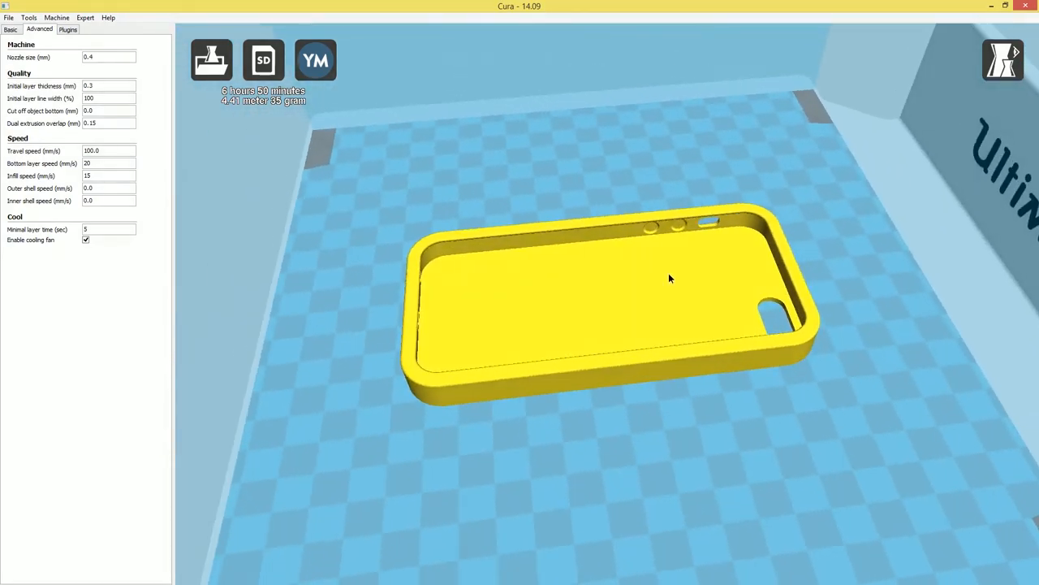
left_click_drag(670, 278, 656, 281)
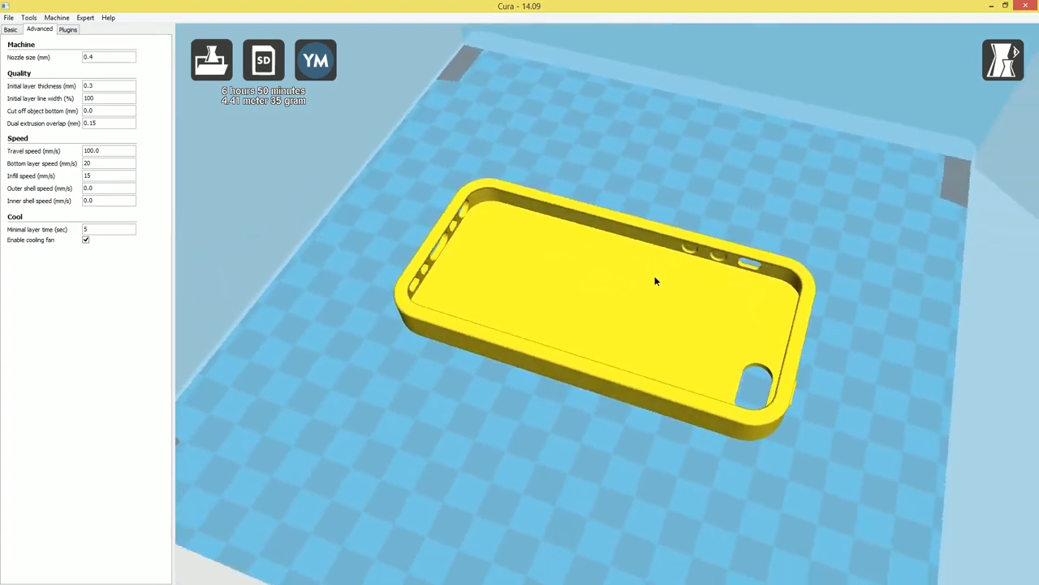
left_click_drag(650, 285, 666, 264)
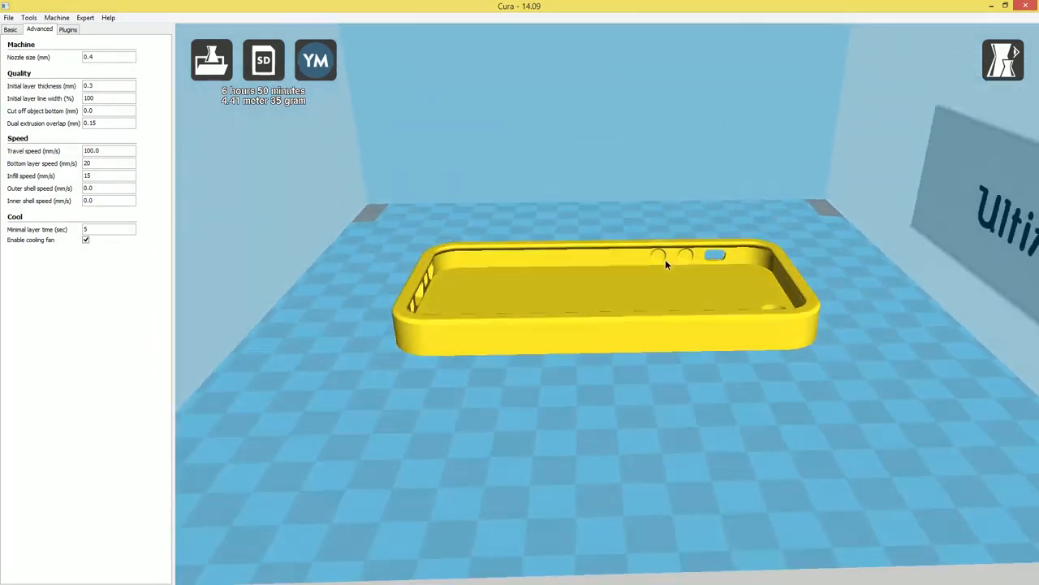